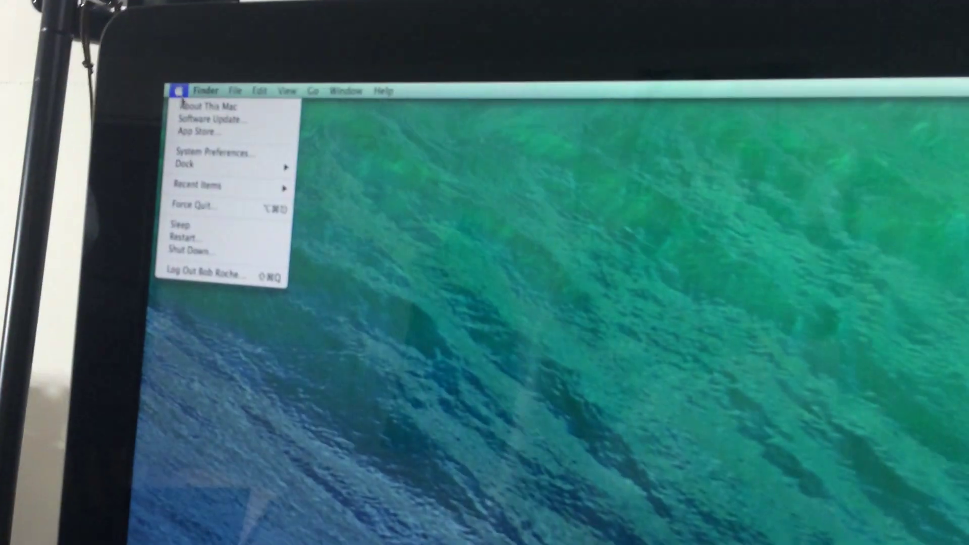
Show the About This Mac overview for the late-2013 27-inch iMac running OS X 10.9.2
{"action": "left_click", "coordinate": [205, 107]}
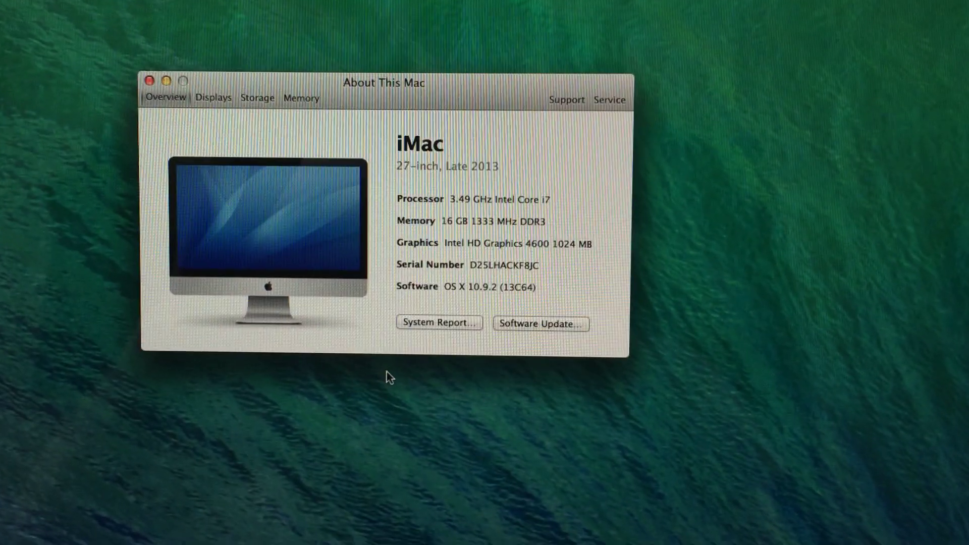